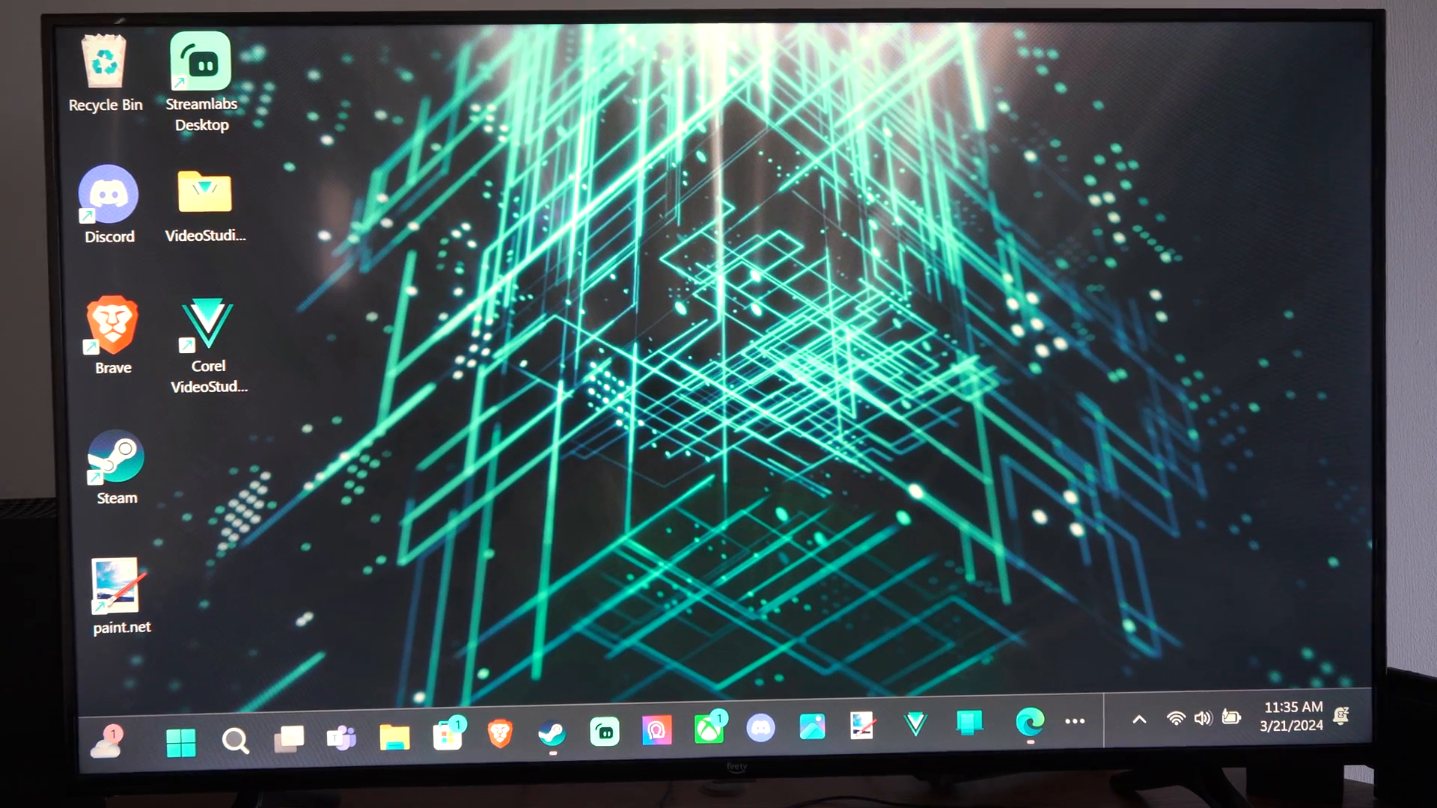
mouse_move(613, 297)
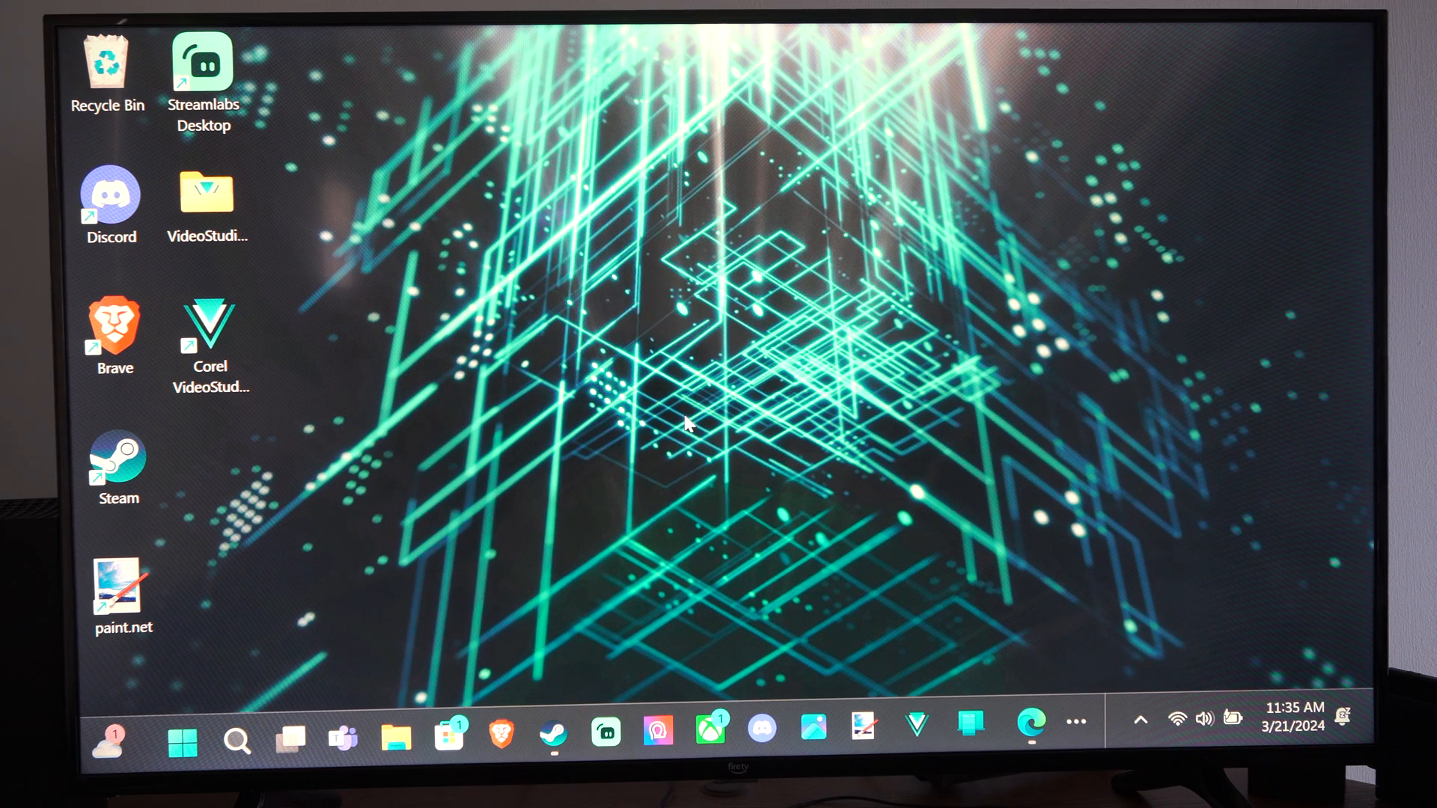
mouse_move(499, 291)
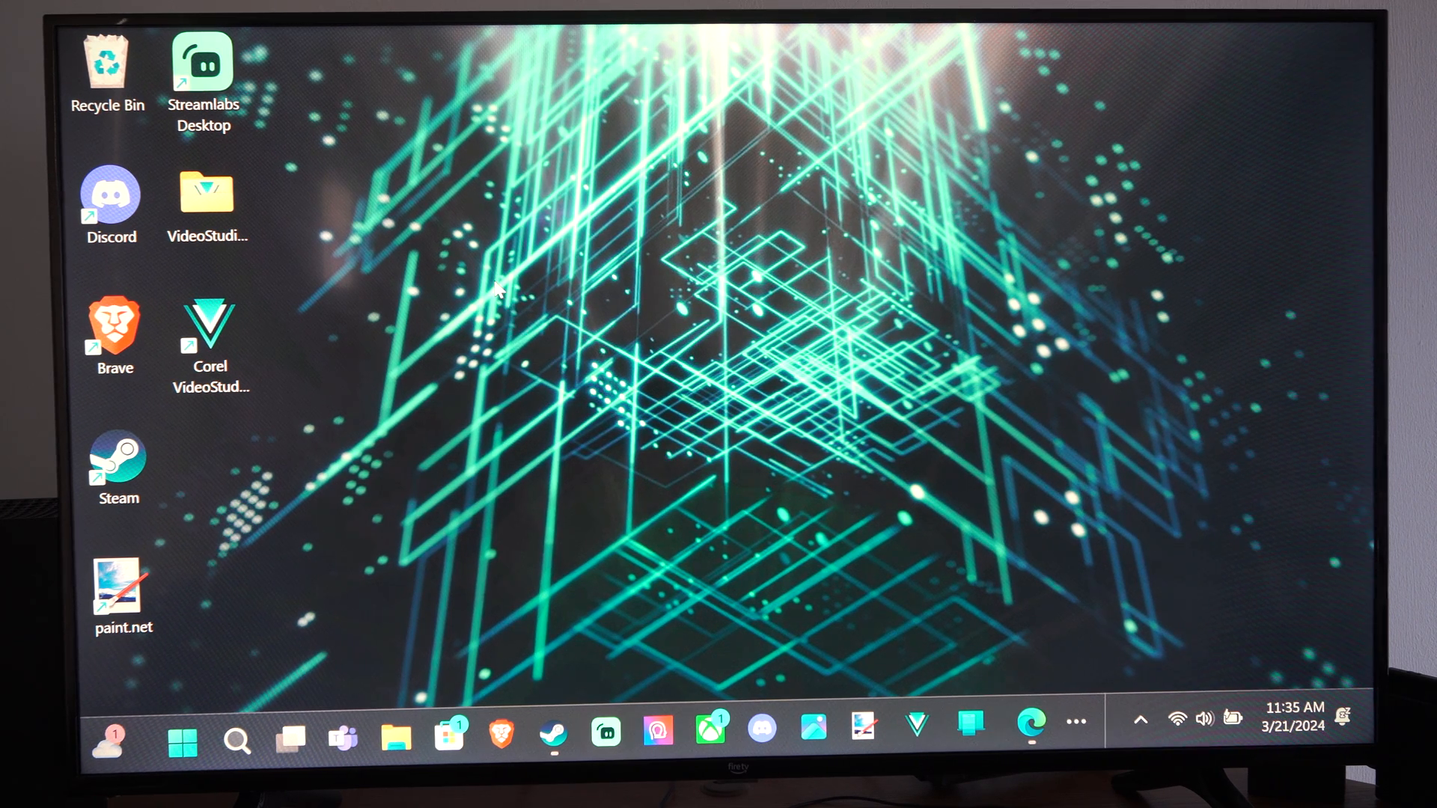
mouse_move(206, 683)
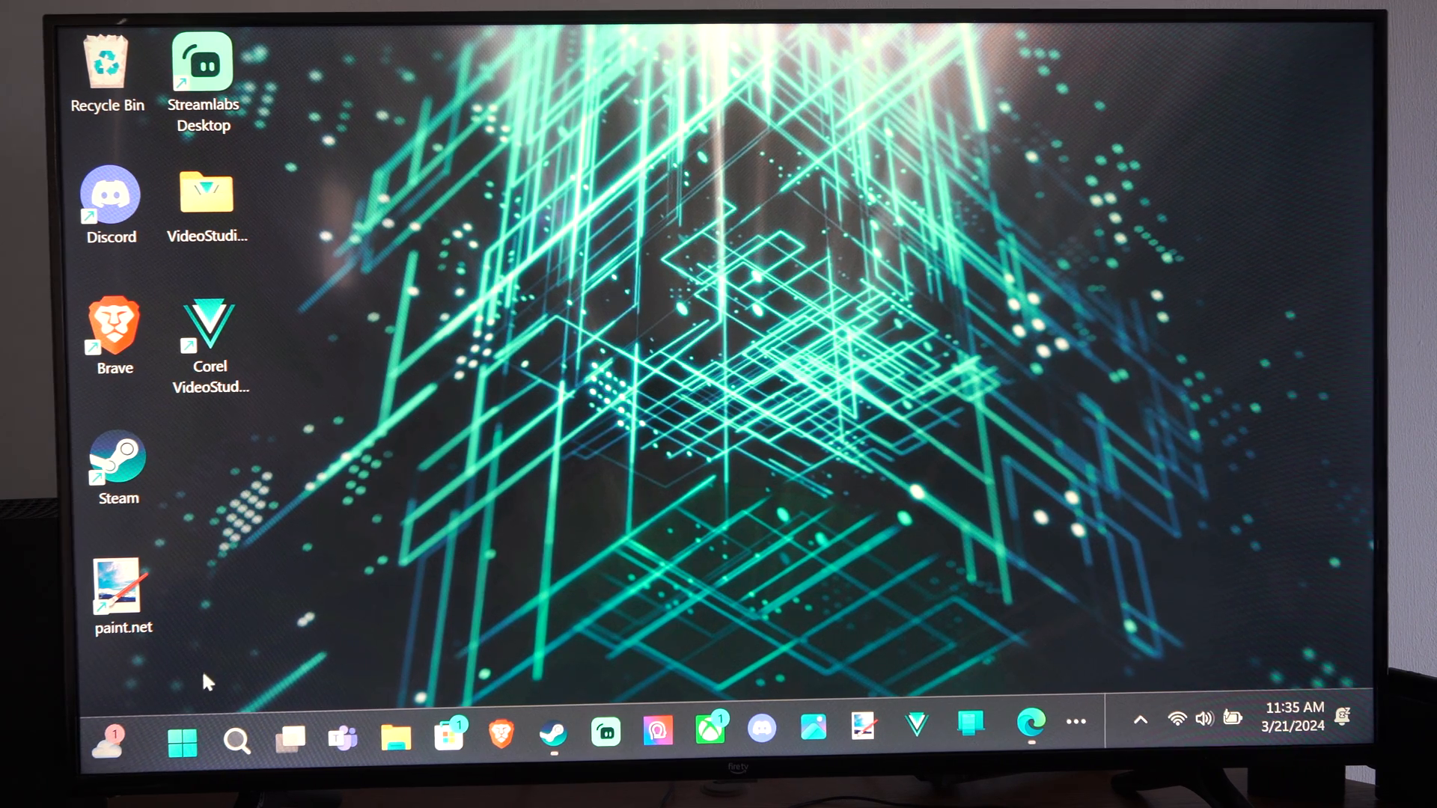
- Open Settings, go to Gaming's Game Bar, and follow the related Graphics link
left_click(181, 739)
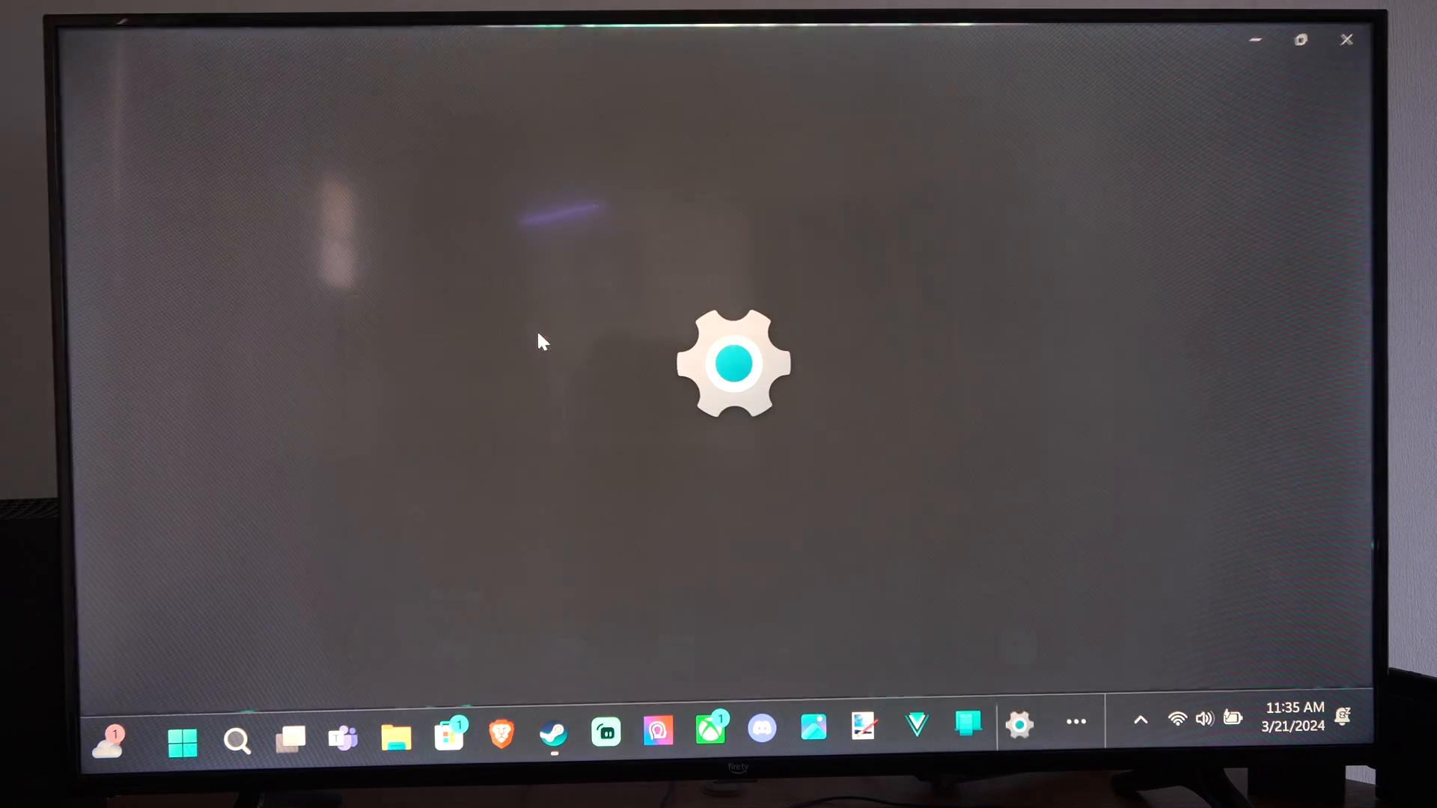
left_click(1019, 724)
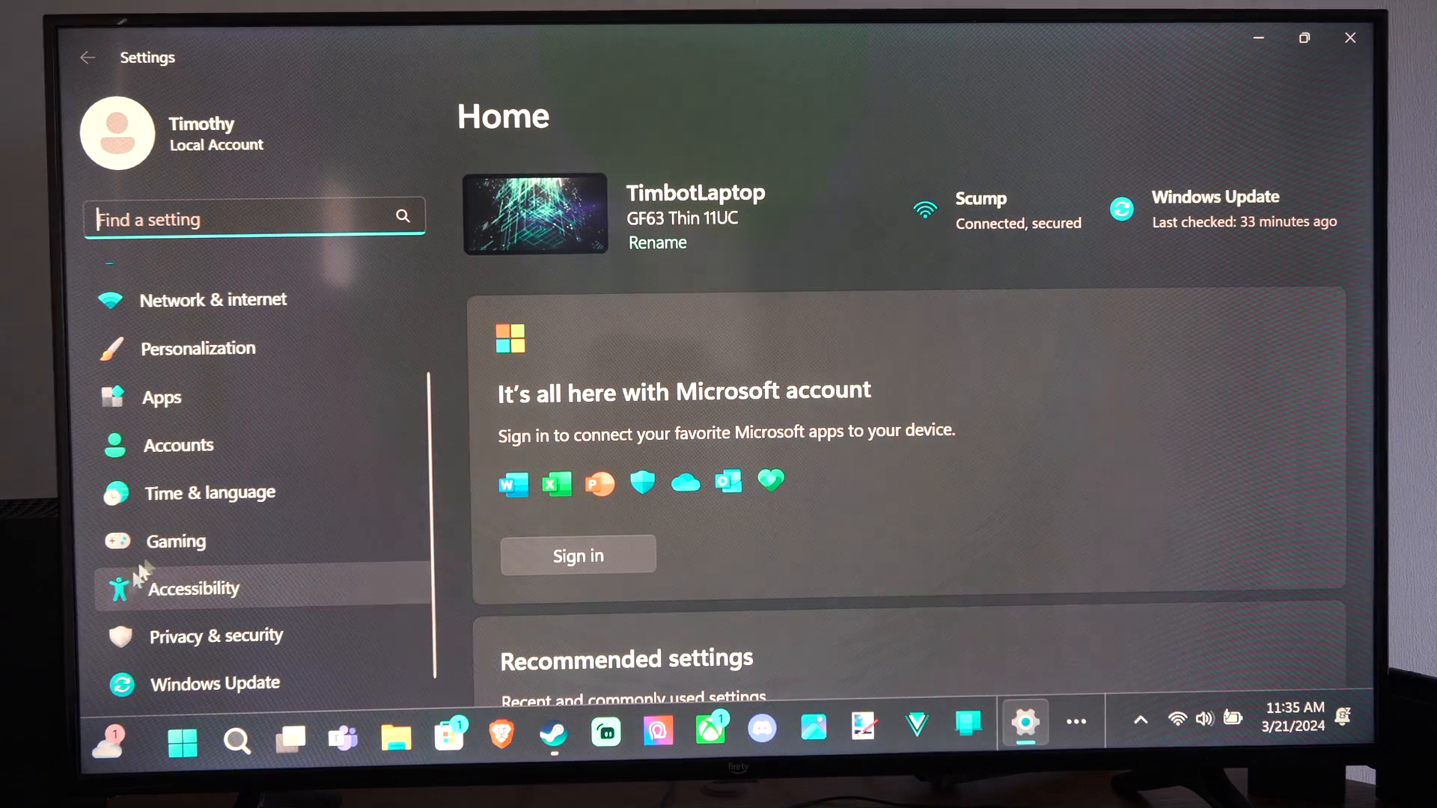
left_click(176, 540)
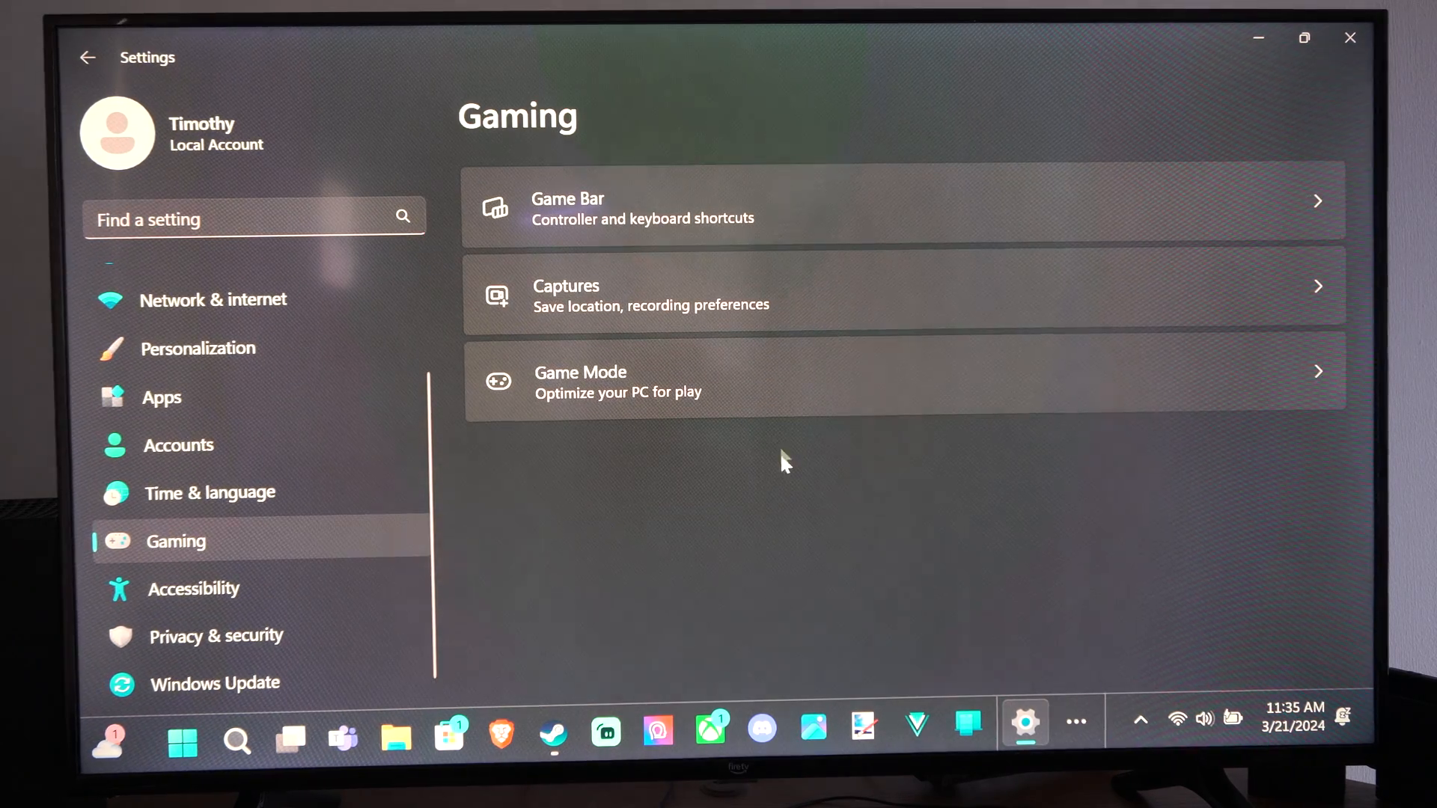
mouse_move(683, 224)
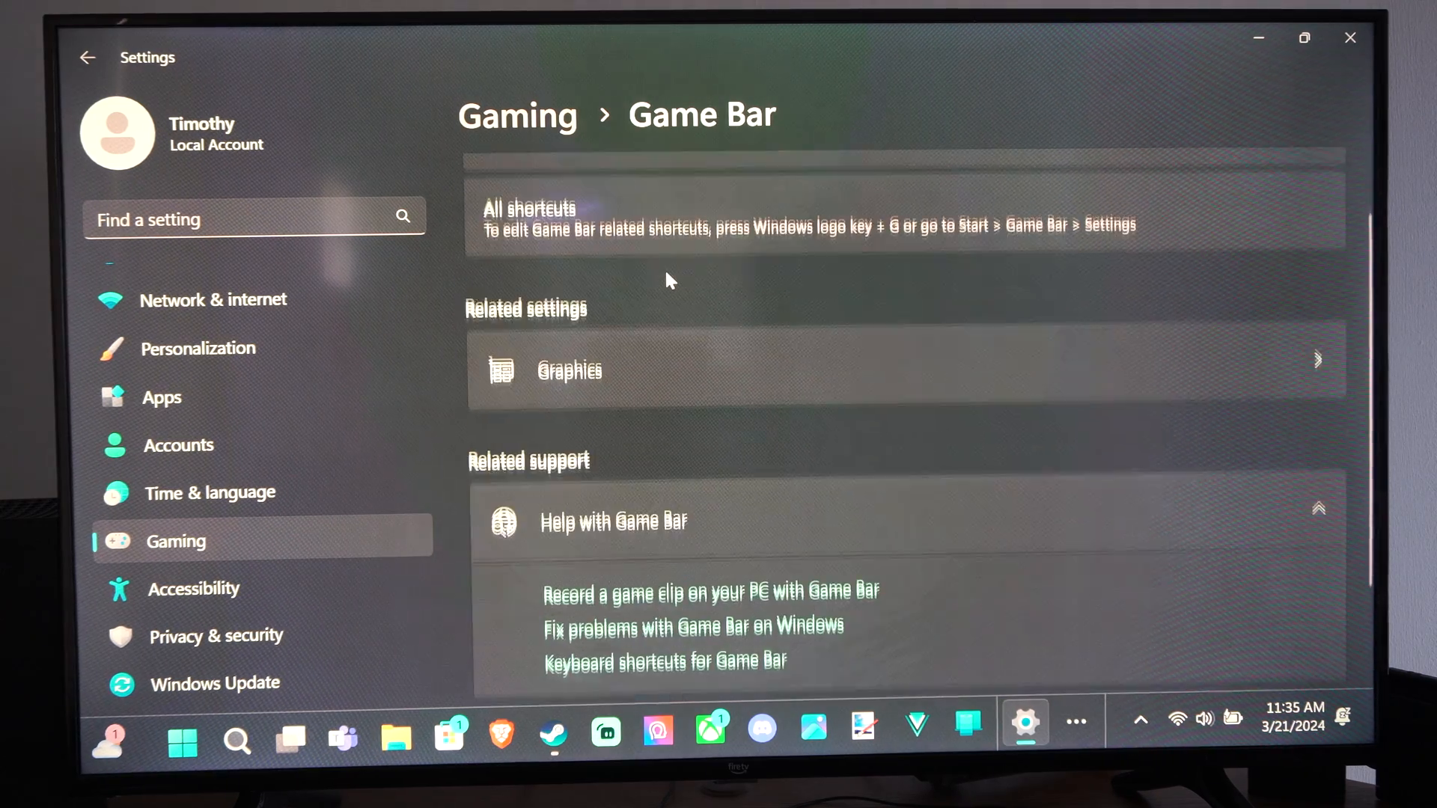
left_click(567, 370)
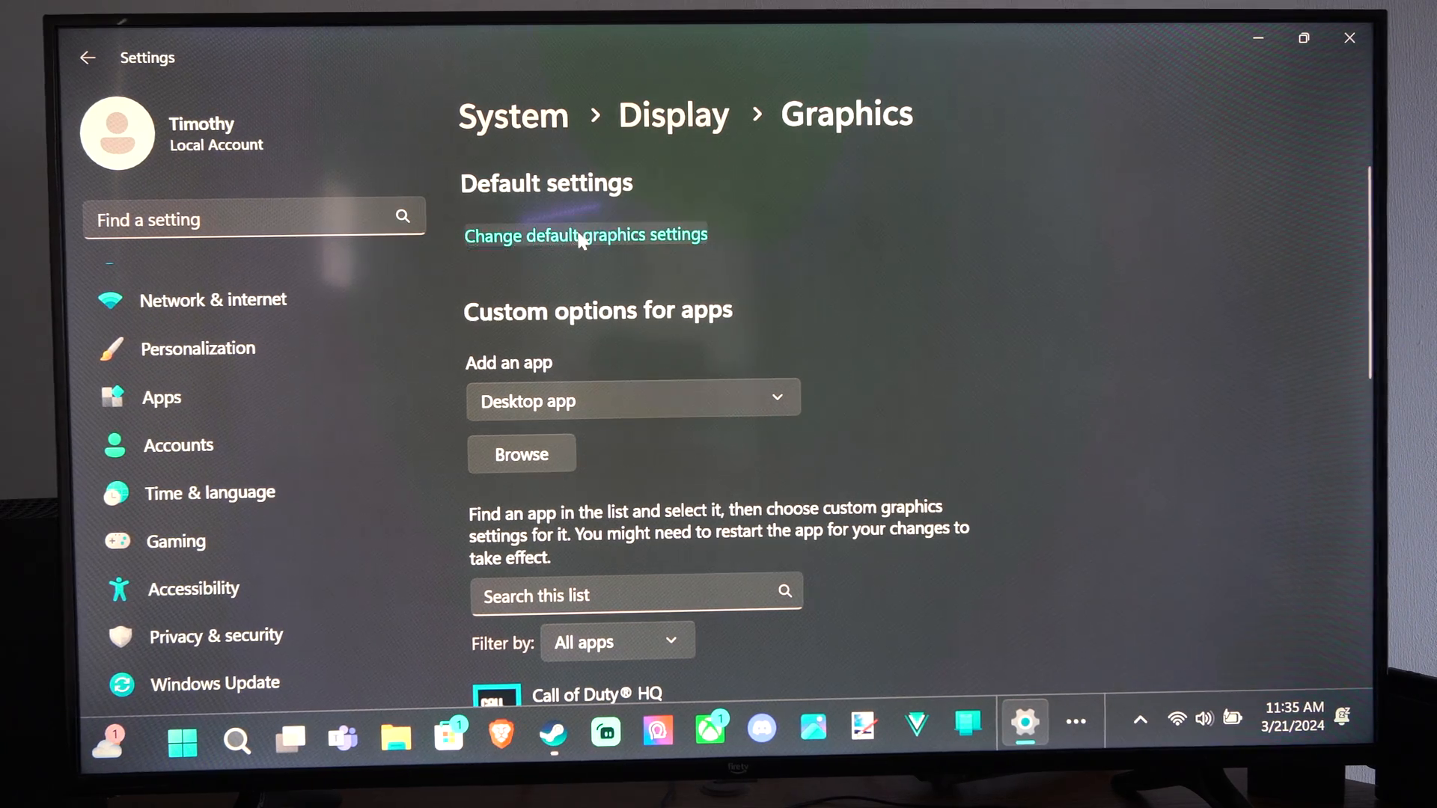
- Open 'Change default graphics settings' and review the GPU scheduling, refresh rate and windowed-game toggles
left_click(585, 236)
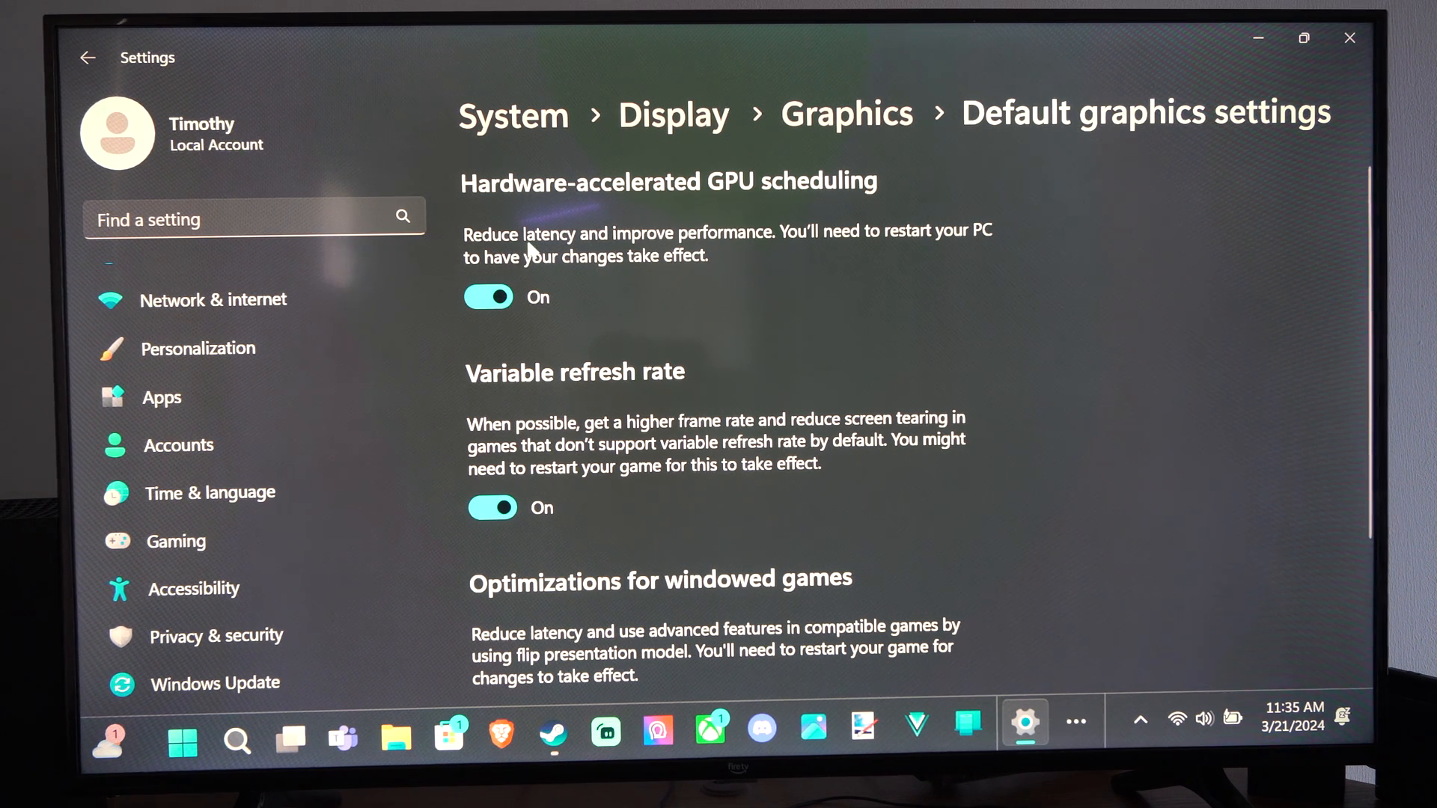
mouse_move(788, 247)
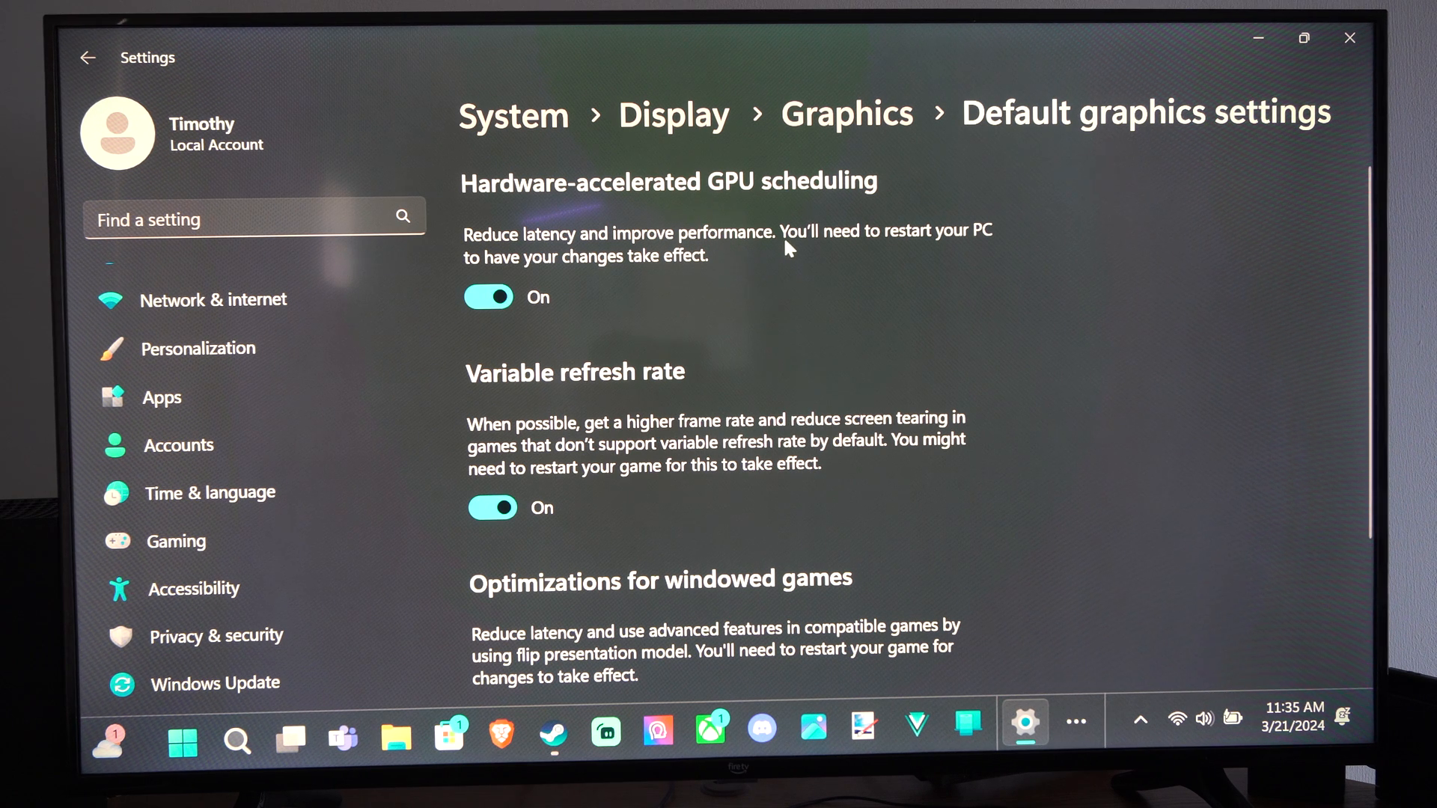
mouse_move(609, 273)
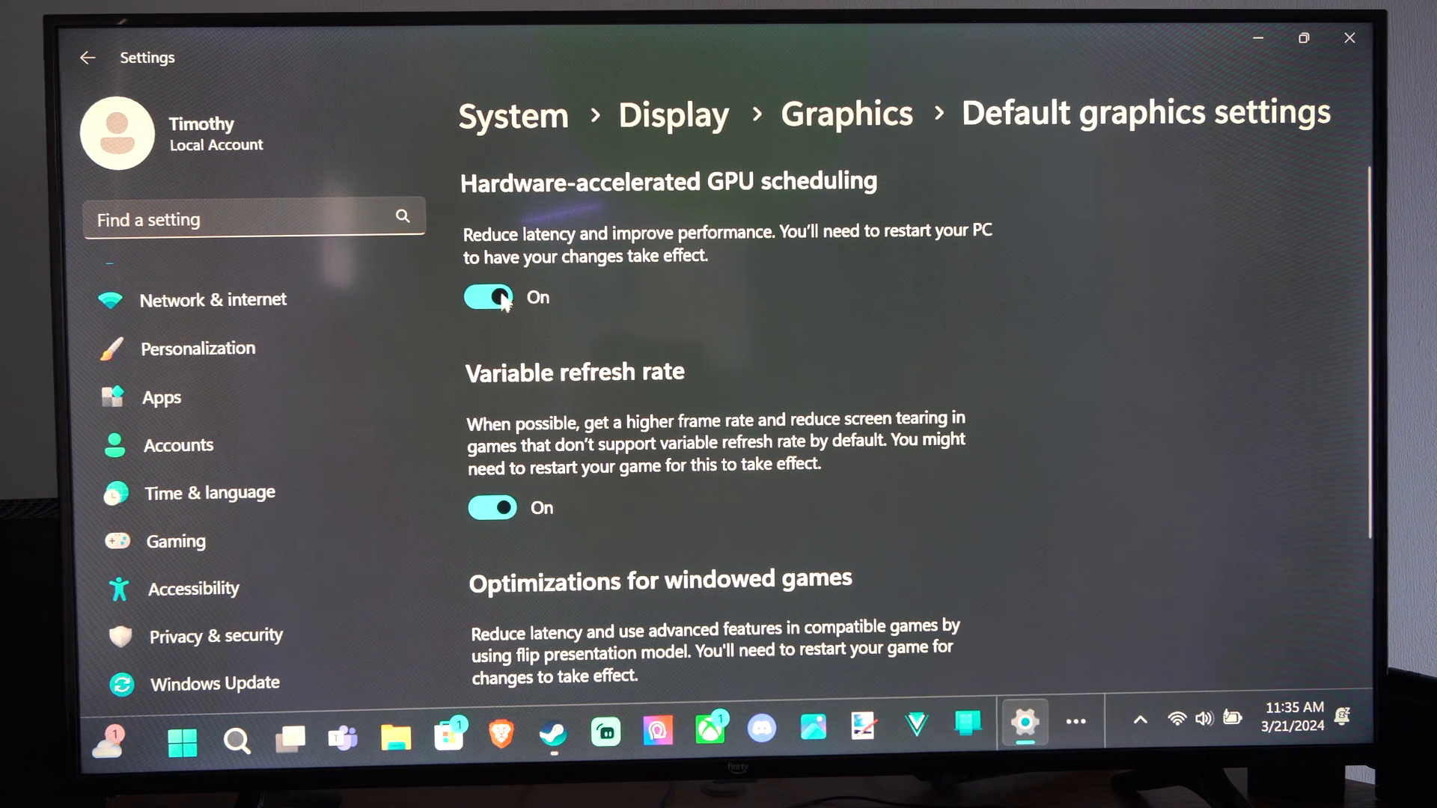
scroll("down", 3)
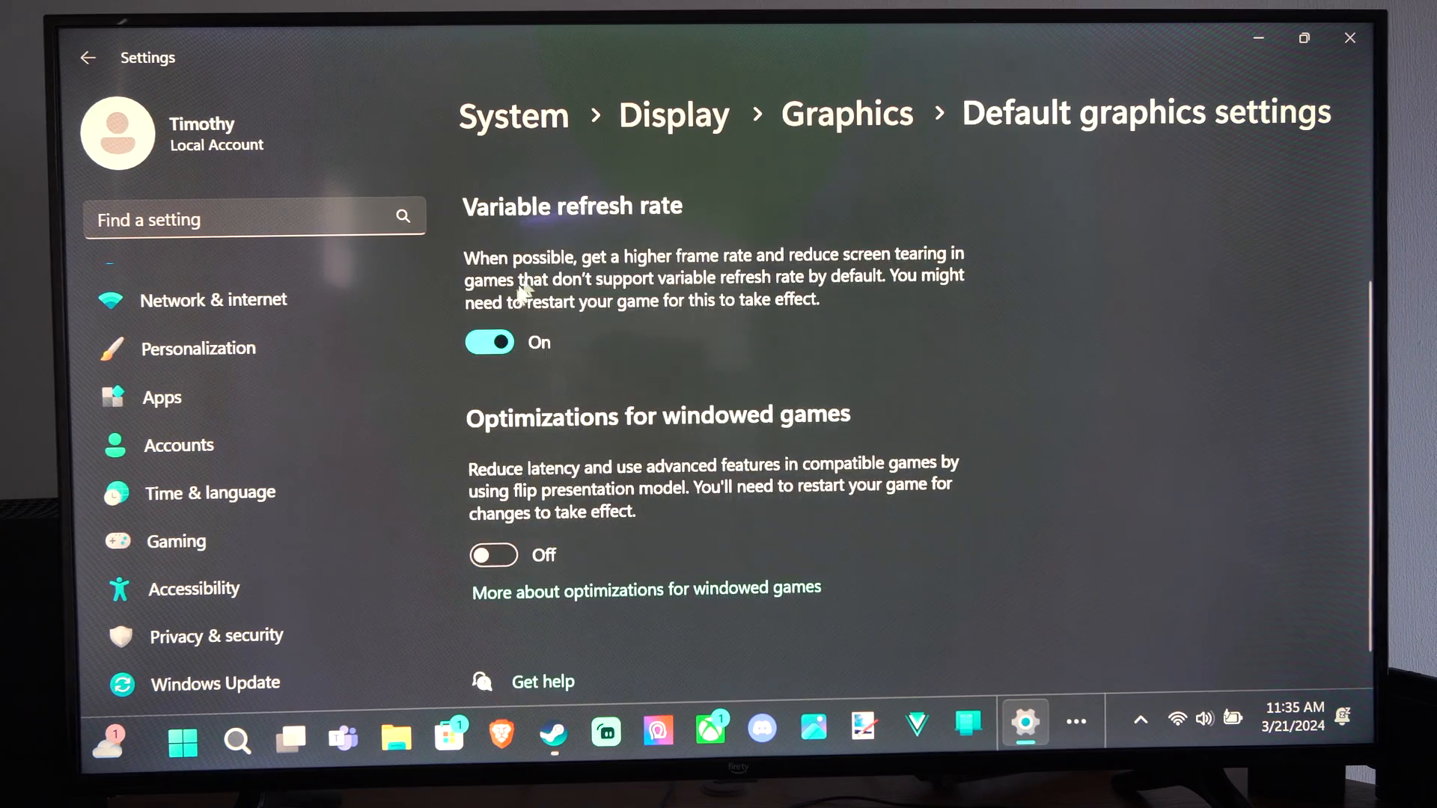
scroll("up", 3)
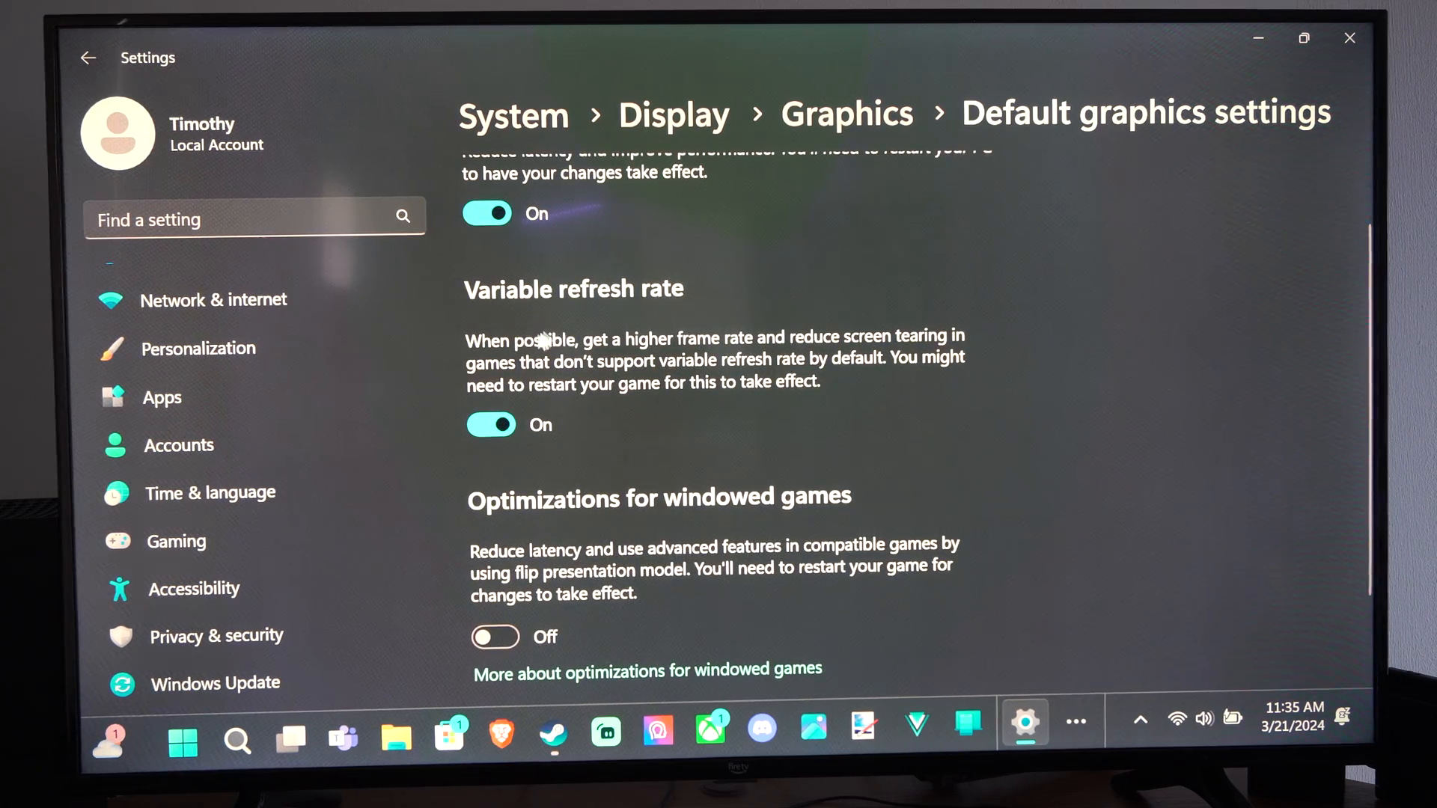
mouse_move(687, 348)
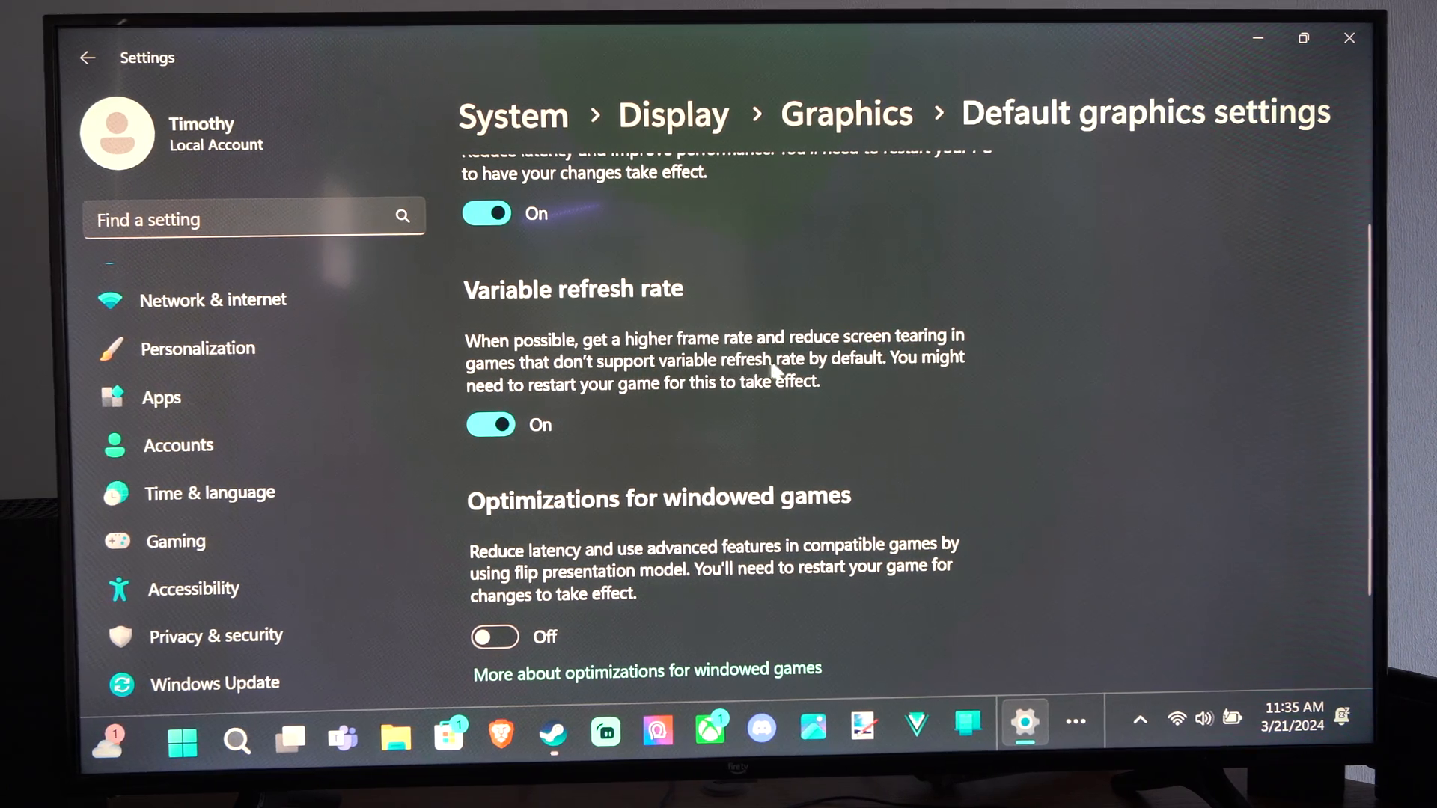
scroll("down", 3)
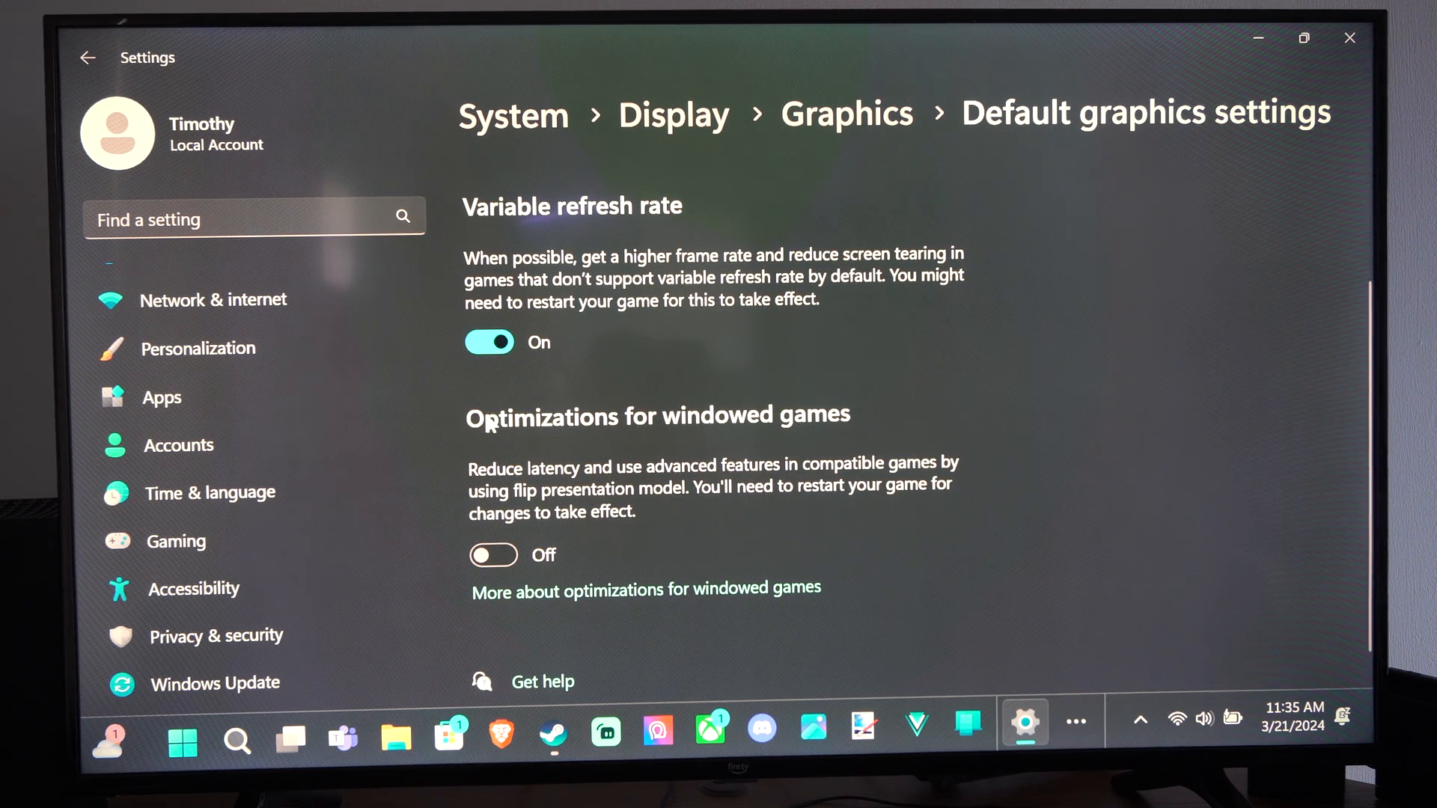
mouse_move(623, 484)
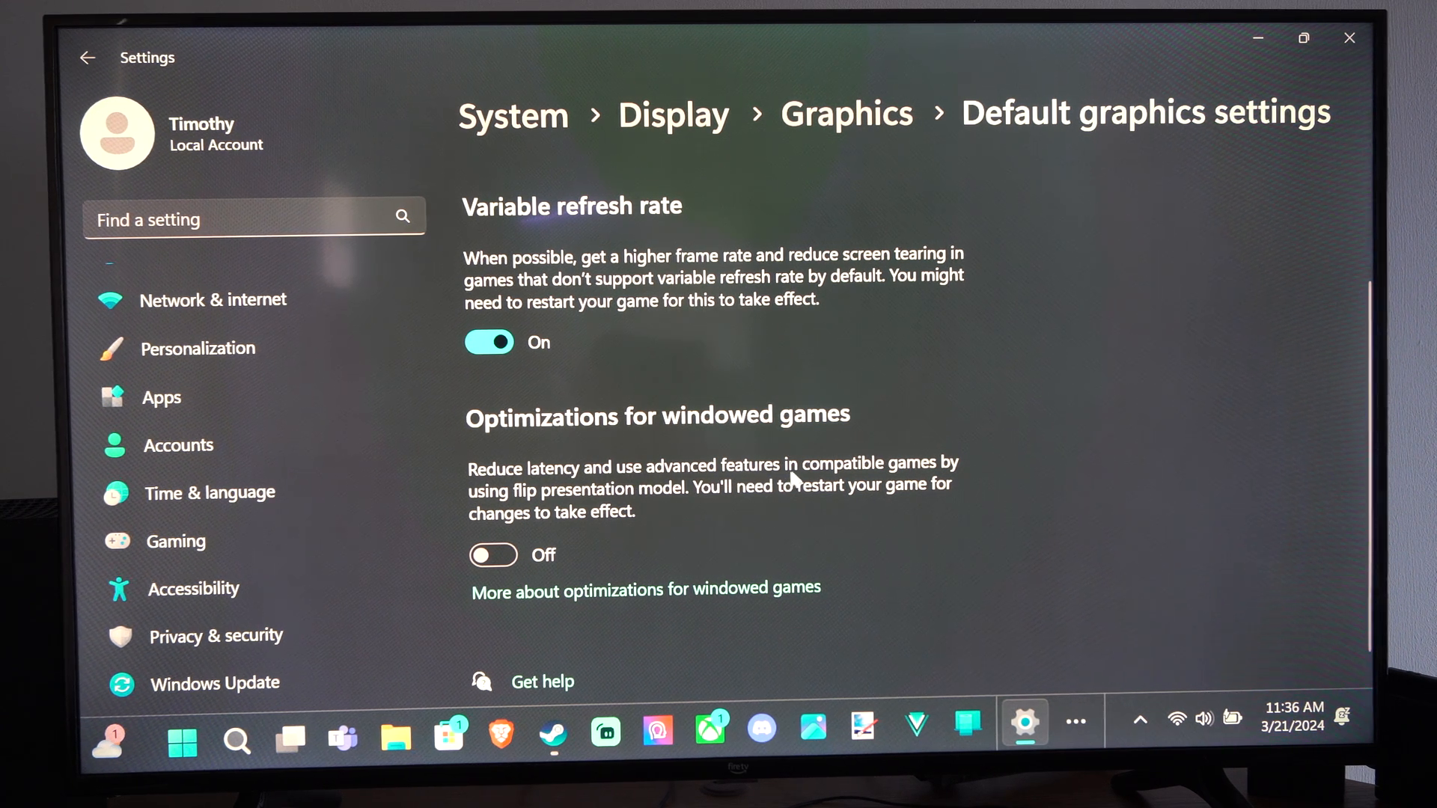
mouse_move(568, 502)
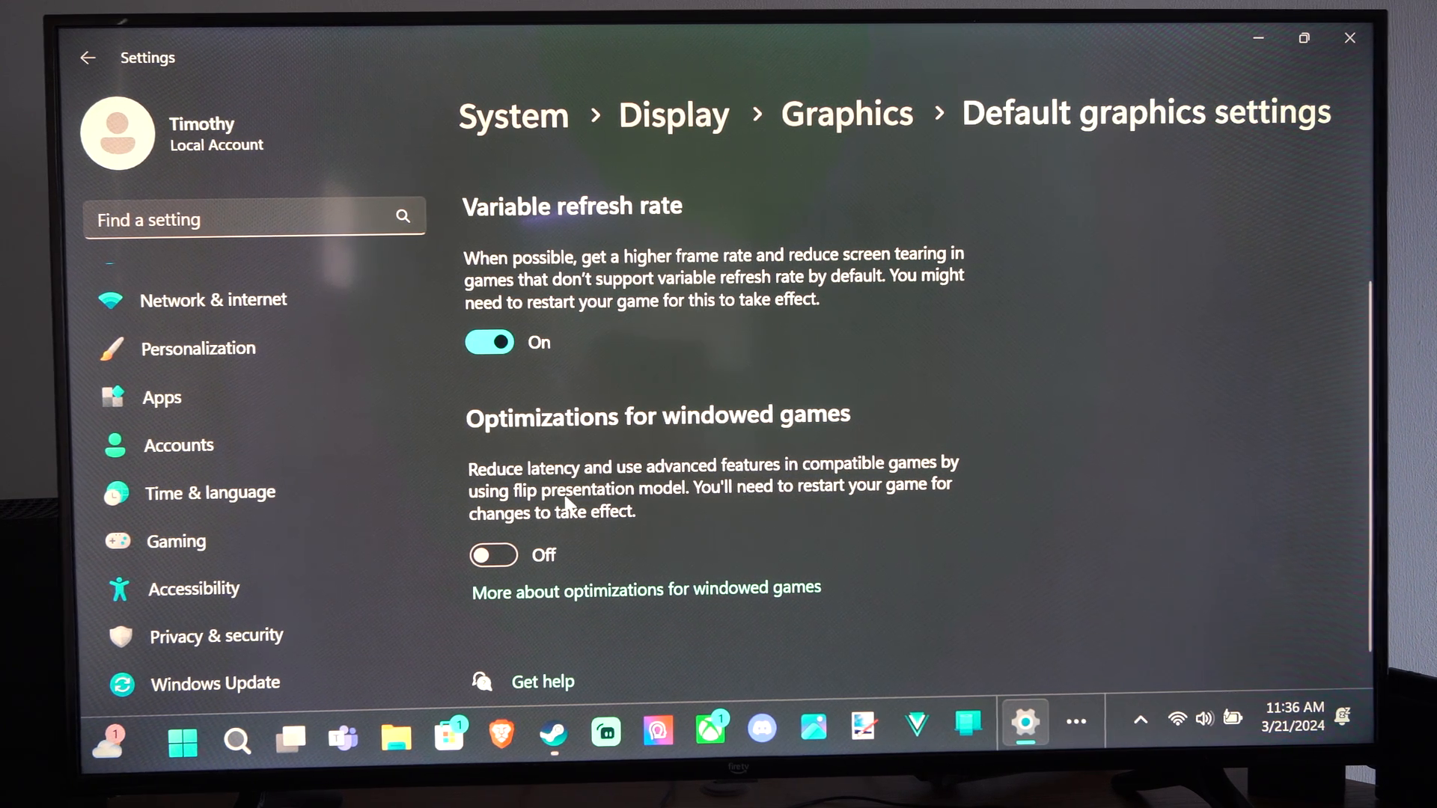
mouse_move(715, 493)
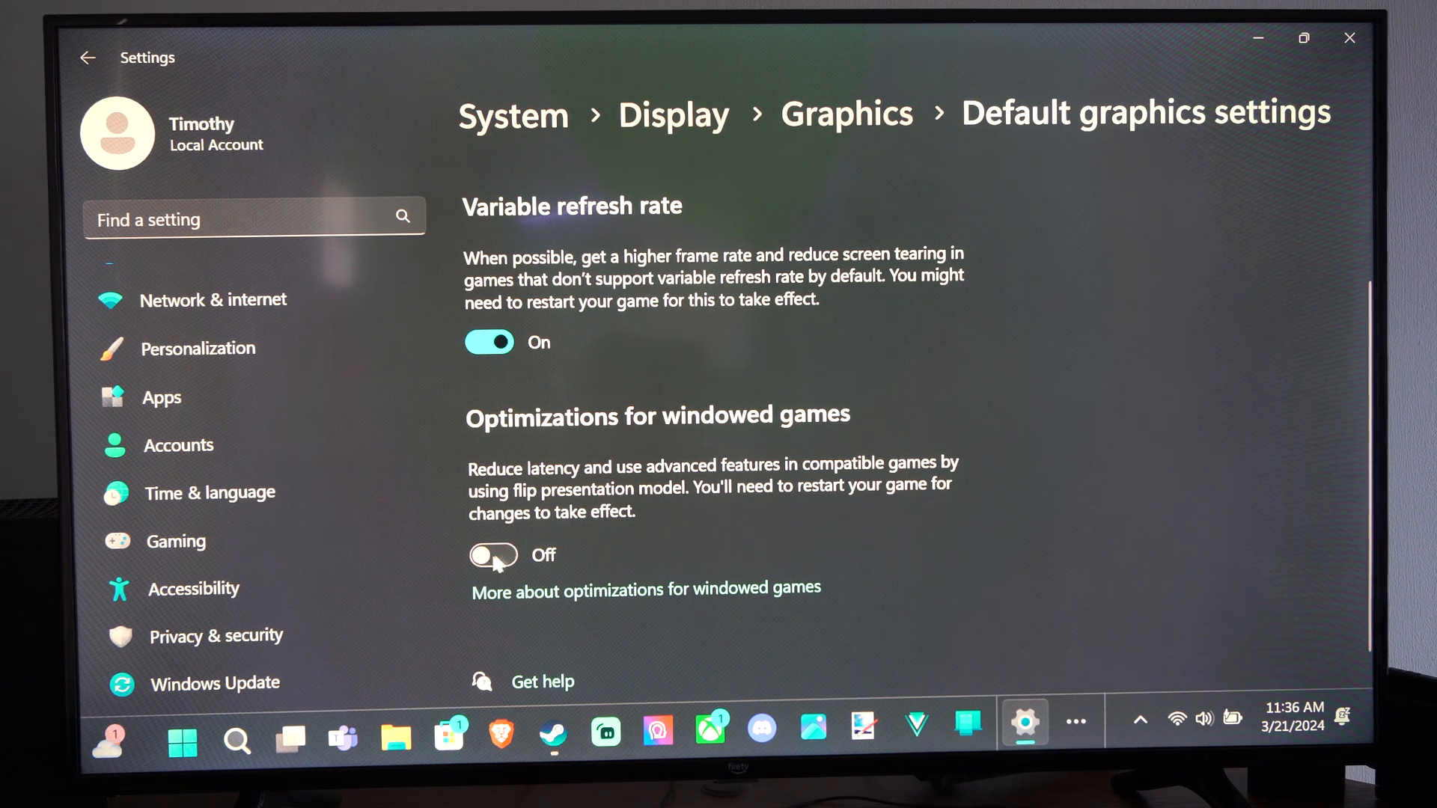
- Switch Optimizations for windowed games to On
left_click(492, 554)
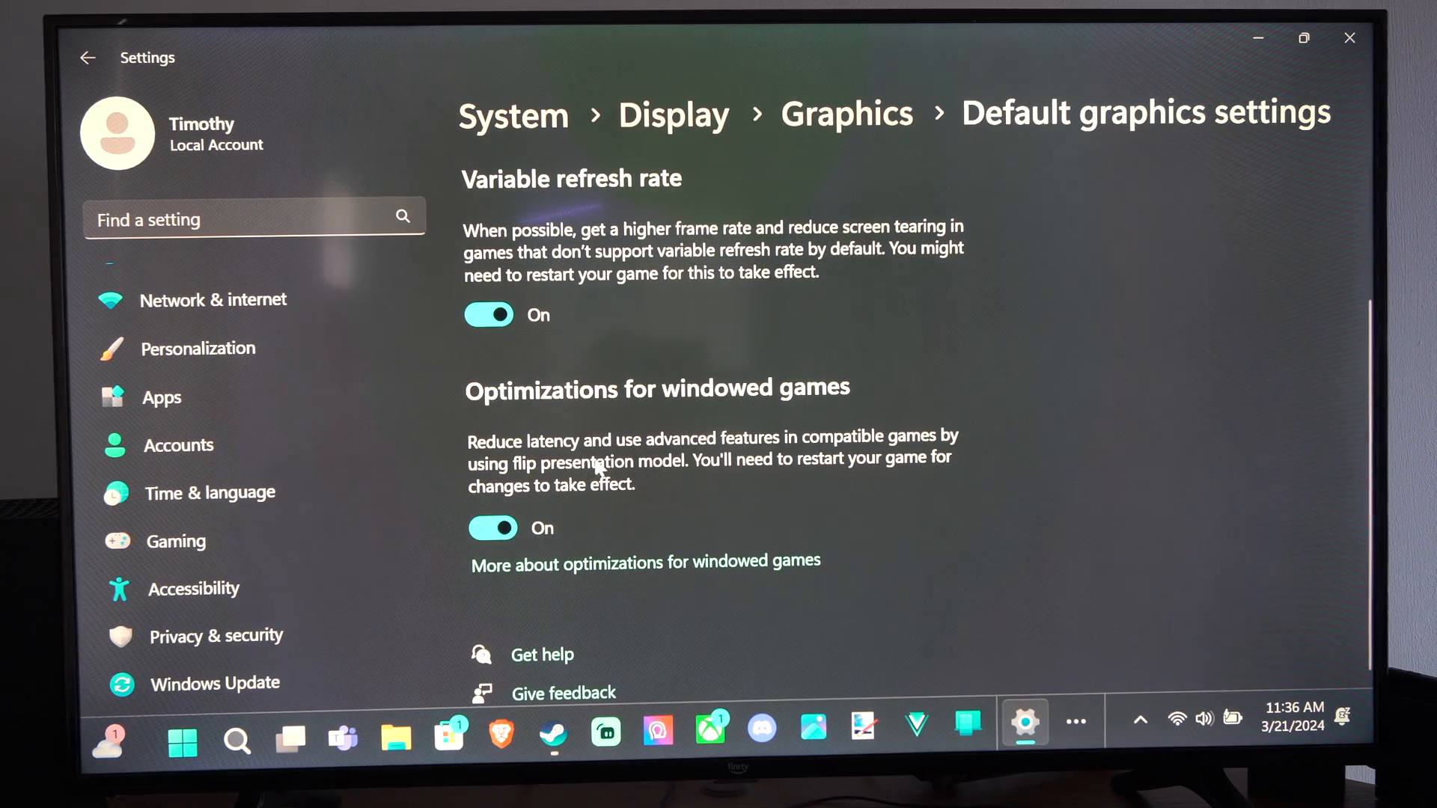
scroll("down", 3)
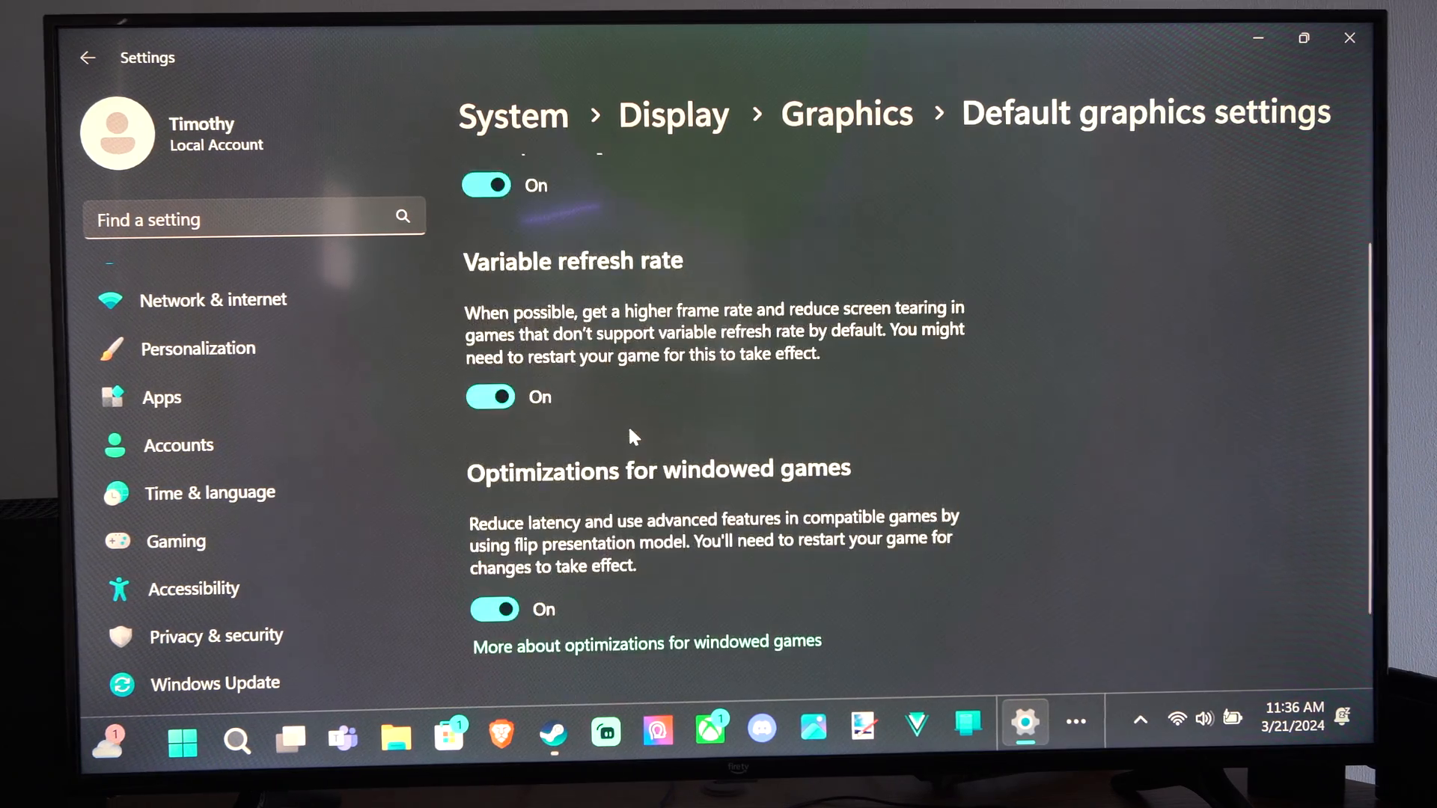